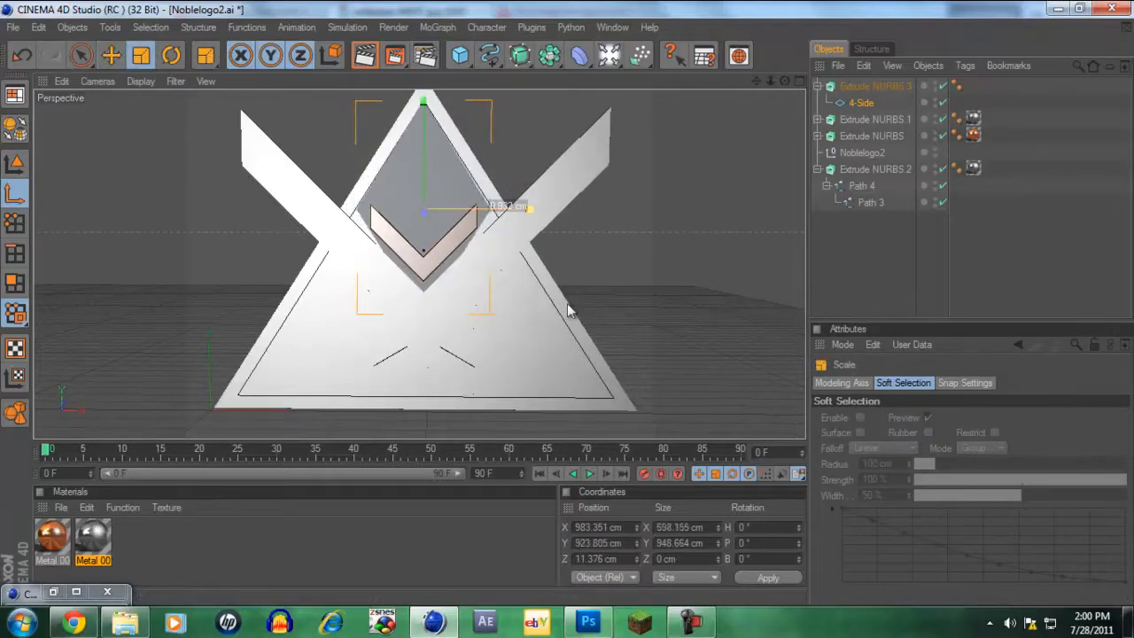
Step: Create a blue material named Mat and switch its specular mode to Metal
left_click(110, 55)
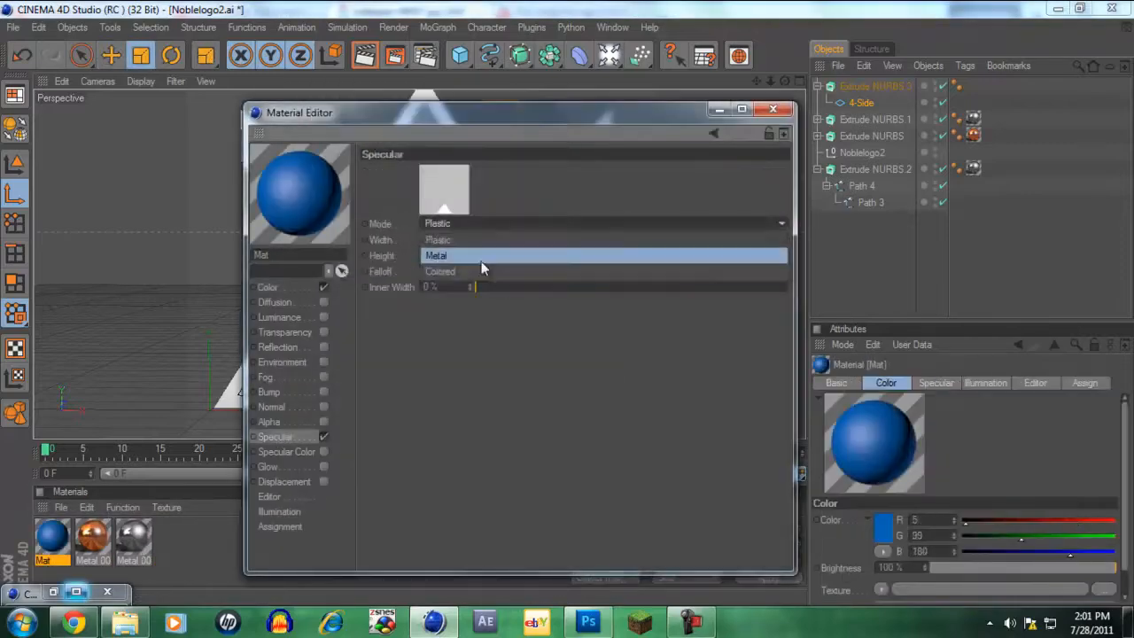
left_click(772, 109)
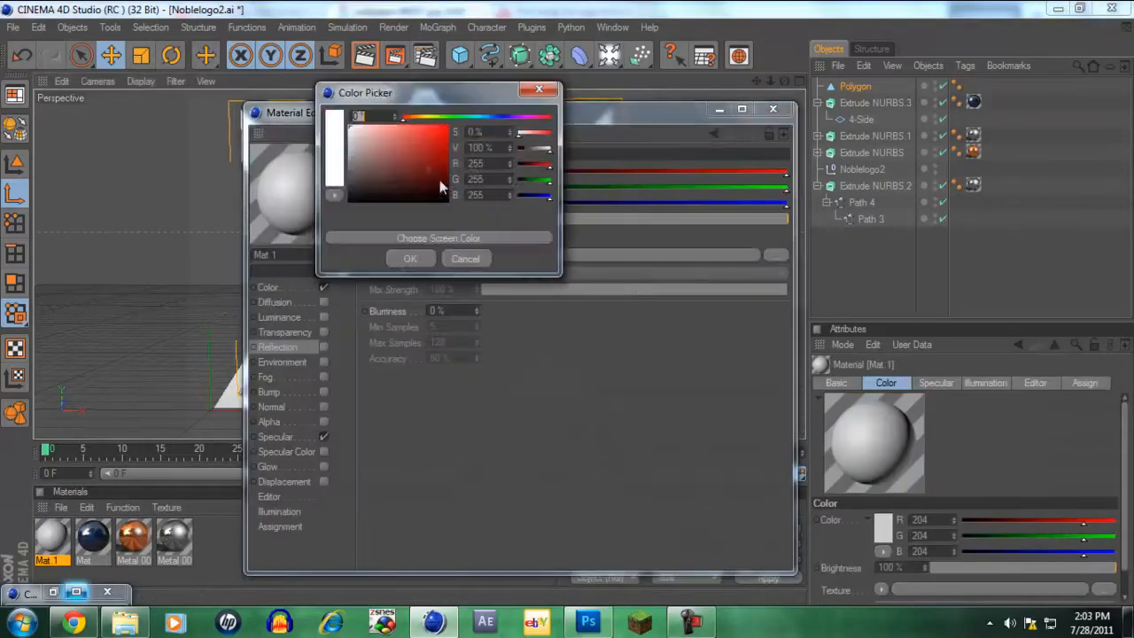
Step: Pick a red colour for material Mat.1 in the Color Picker
left_click(409, 258)
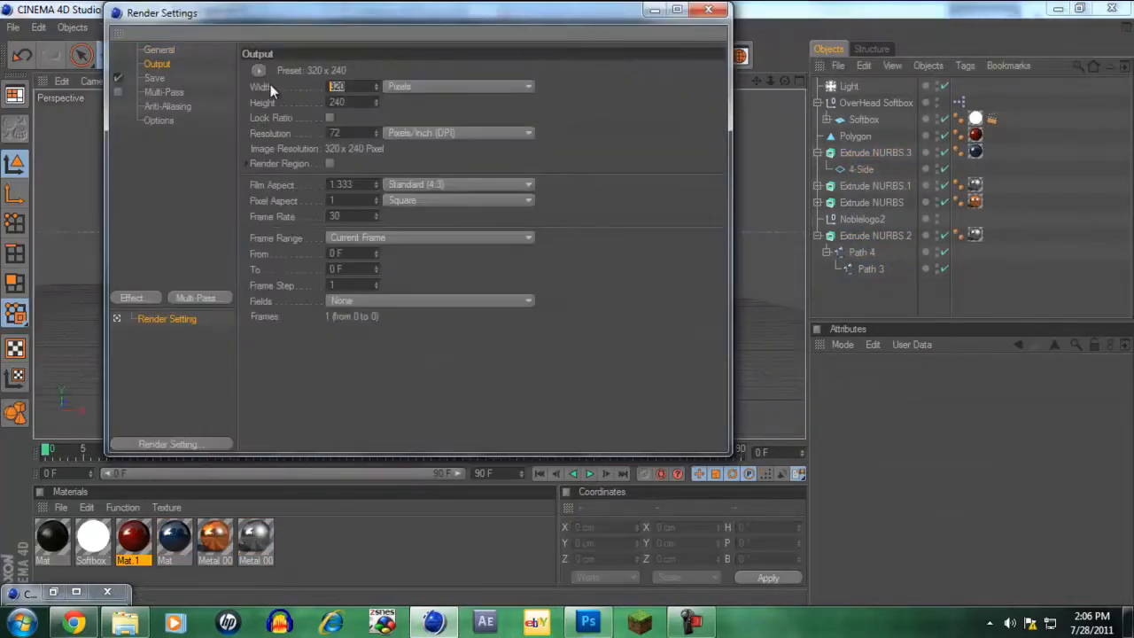
Step: Edit the output width on the Render Settings Output page, currently 320 × 240
left_click(154, 78)
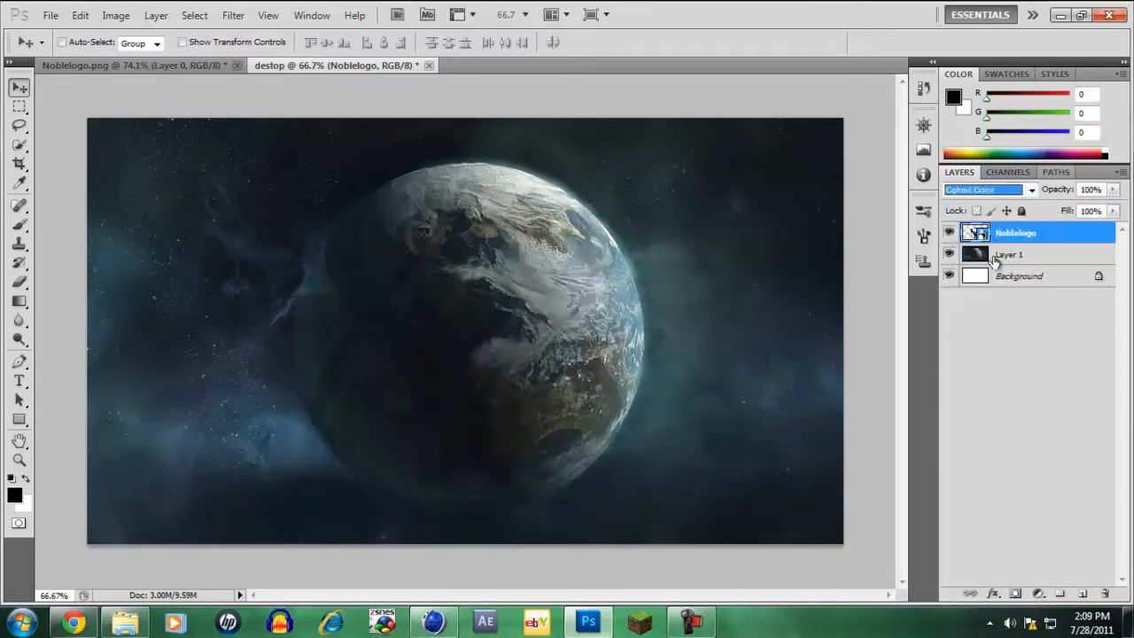
Step: Bring Photoshop forward and give the Noble Six layer a color overlay and motion blur
left_click(587, 620)
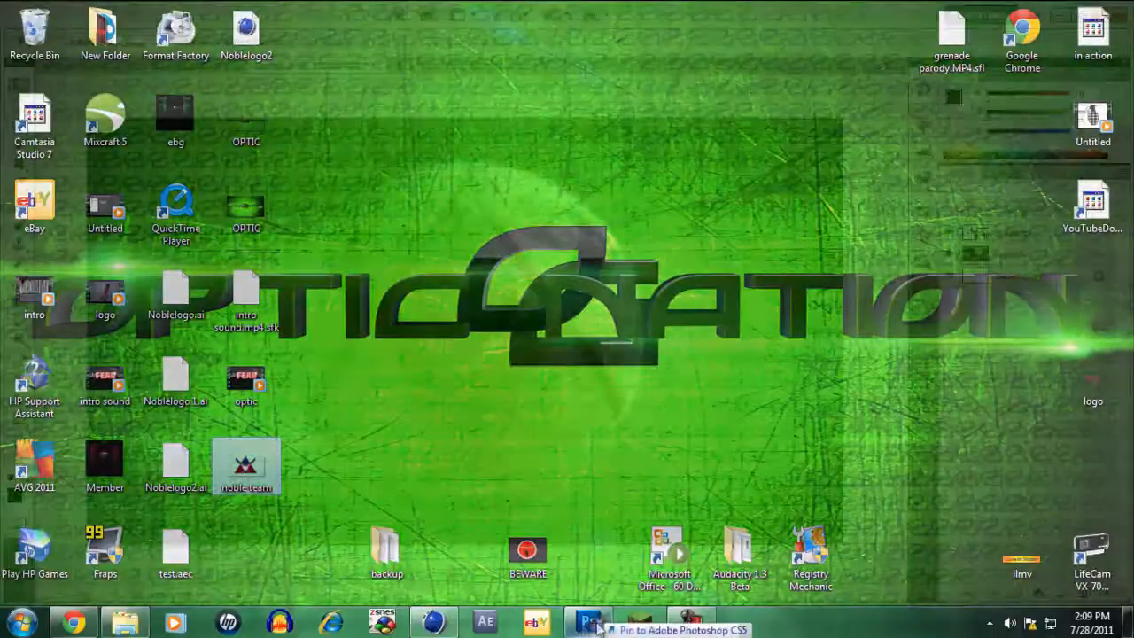
left_click(589, 621)
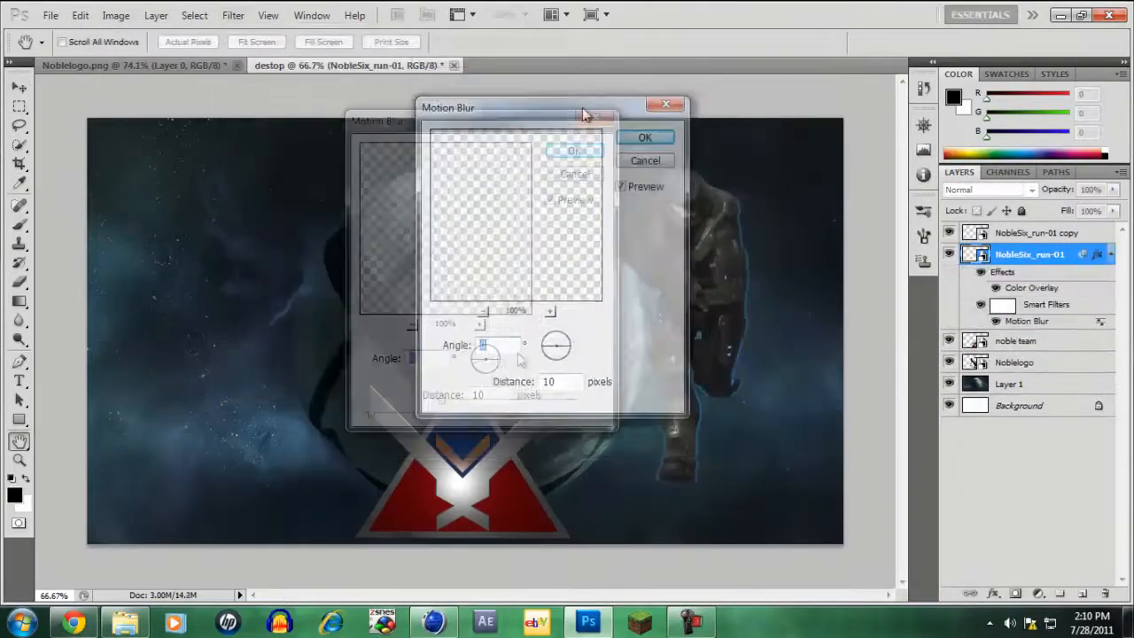
left_click(645, 137)
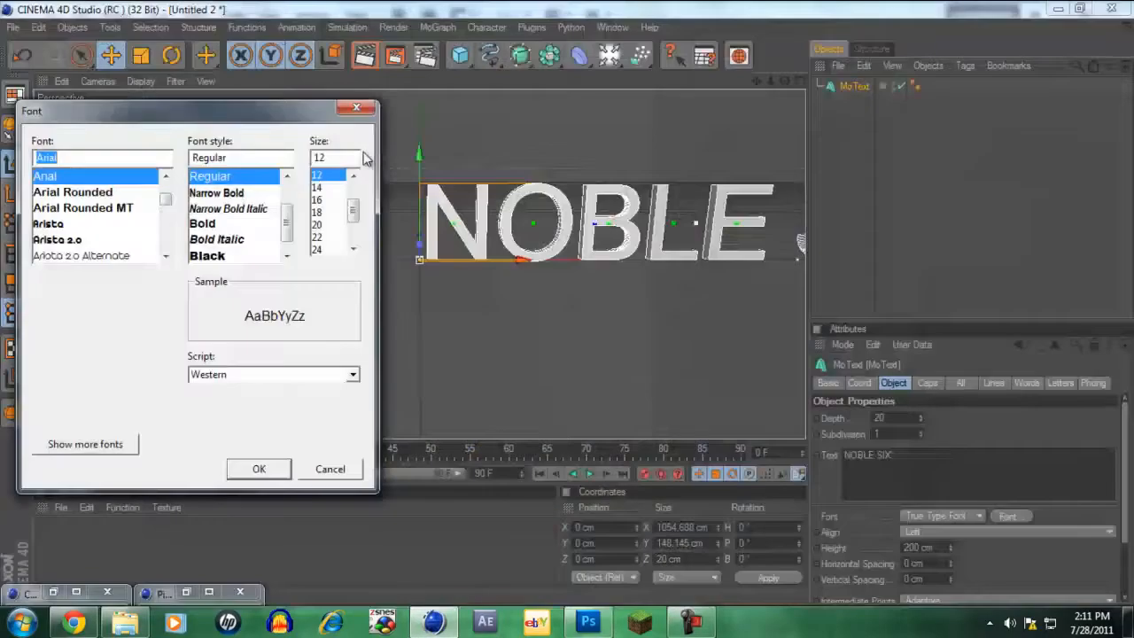
Step: Add NOBLE SIX as a 20 cm deep MoText object in a new scene
left_click(258, 468)
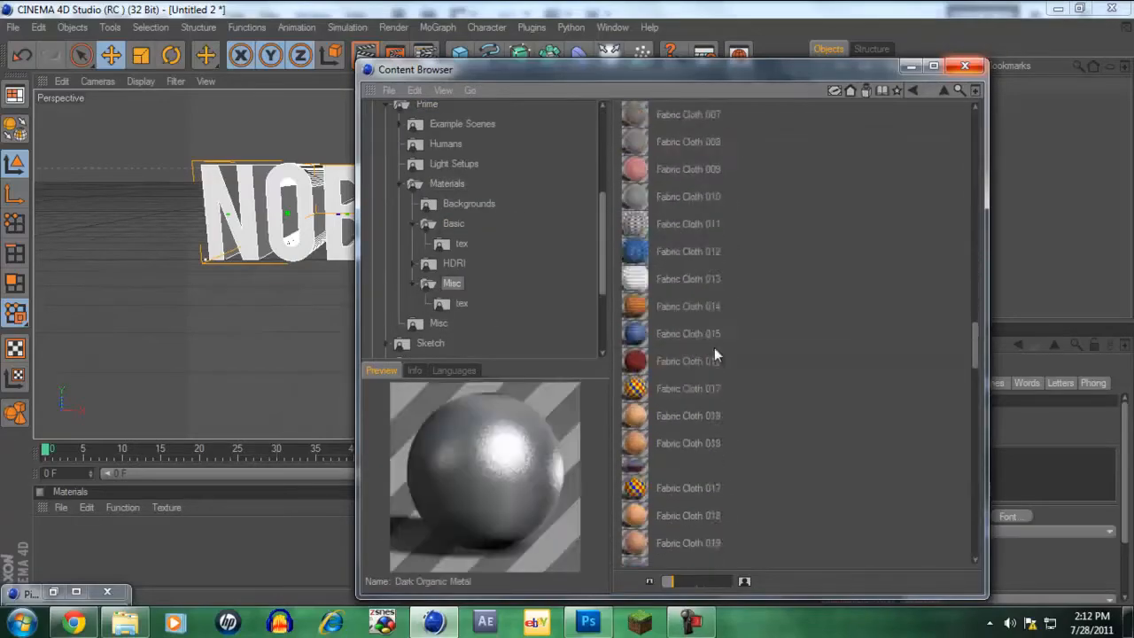
Step: Add a softbox and light, apply blue Mat.1 to NOBLE SIX, and set width 1280
left_click(965, 66)
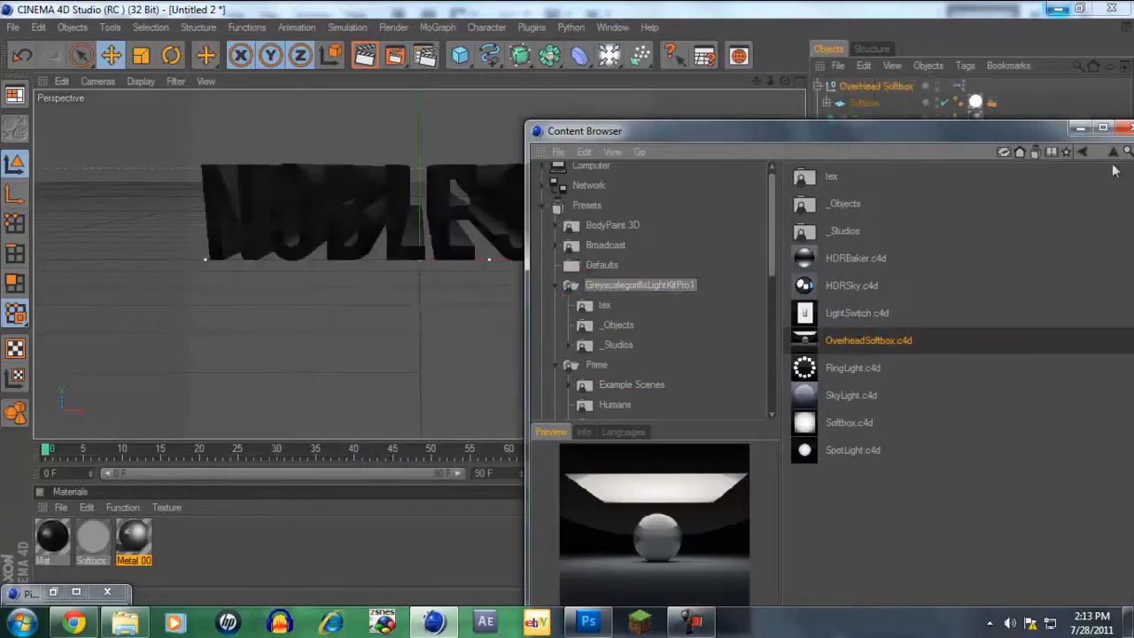
left_click(1080, 130)
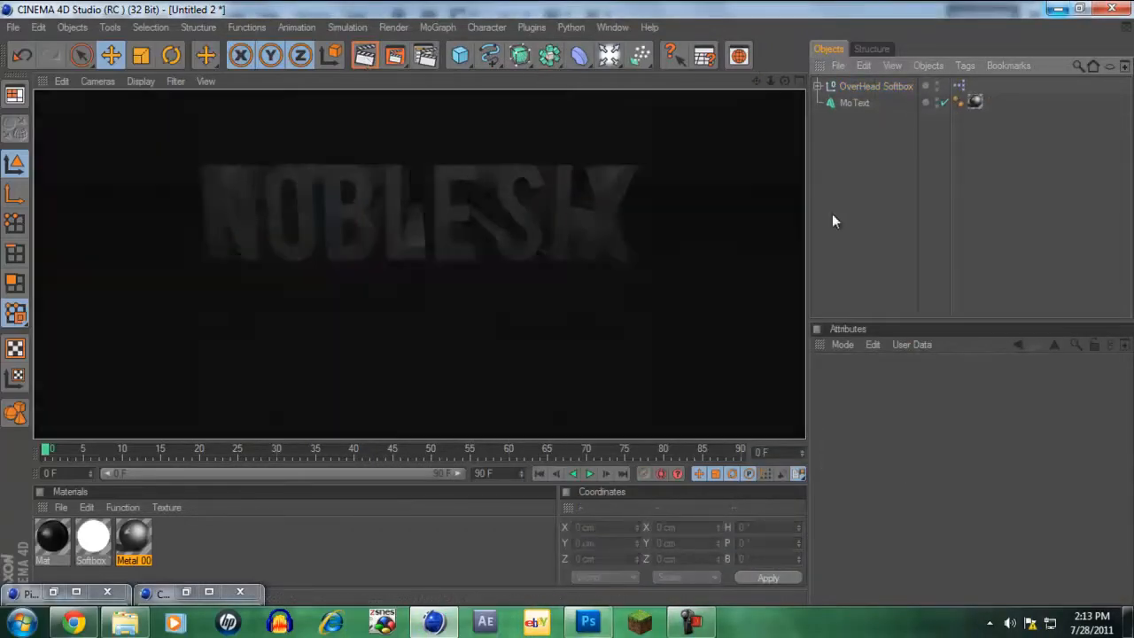
double_click(133, 535)
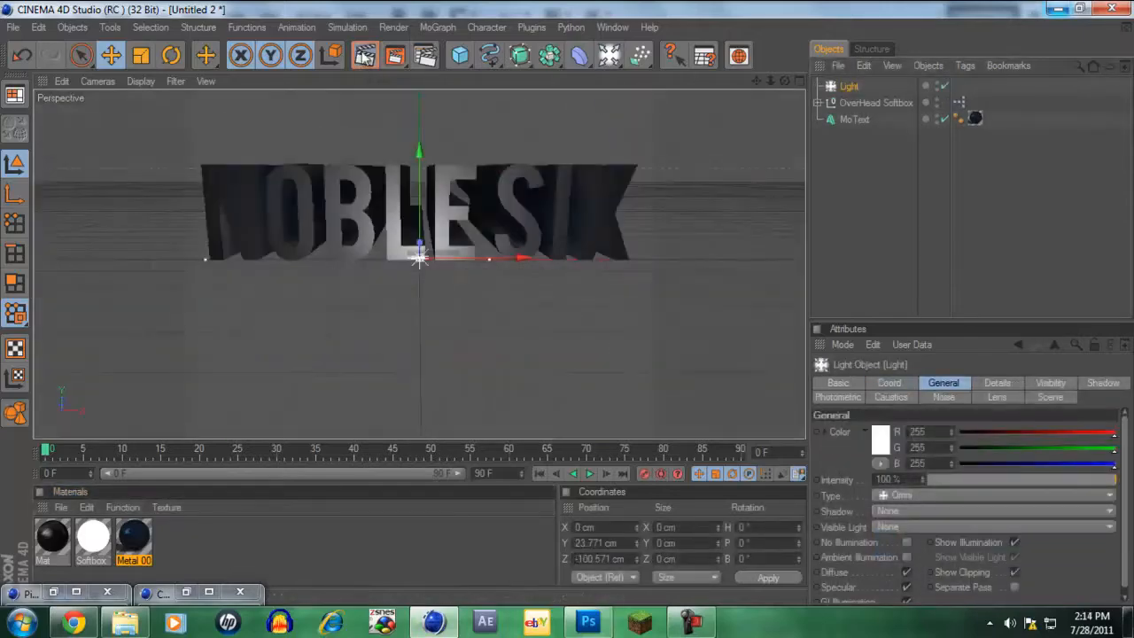
double_click(50, 538)
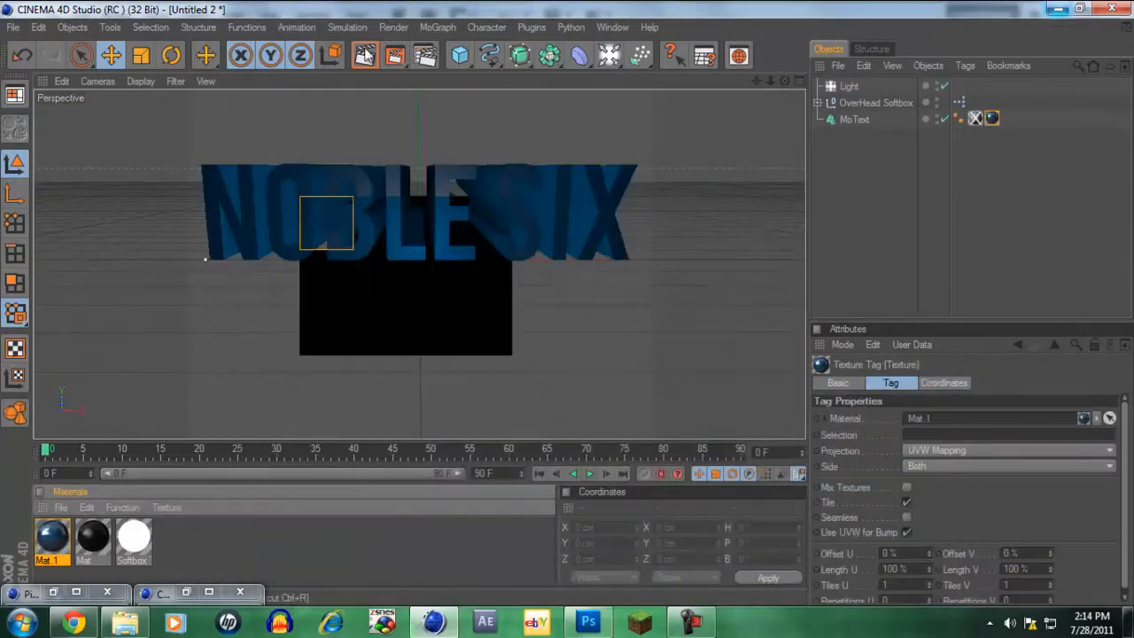
left_click(393, 55)
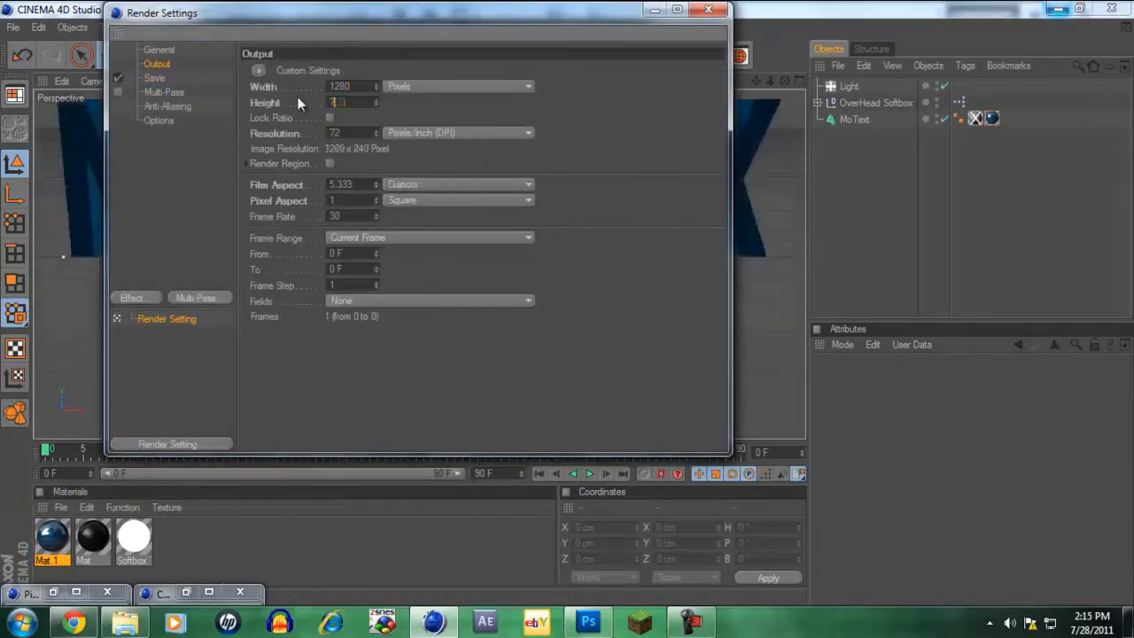